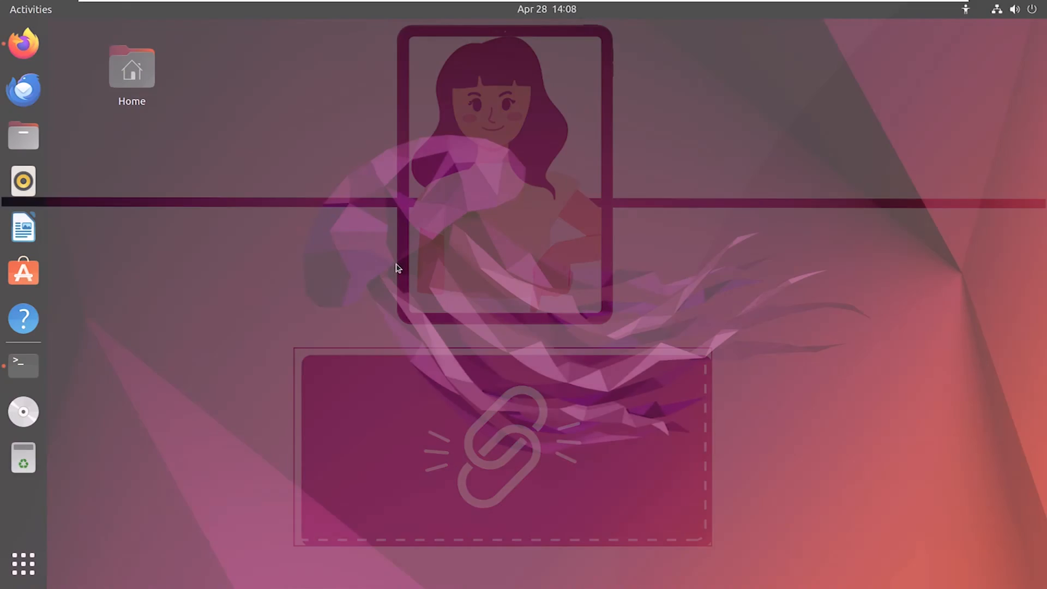
# Step: Run sudo apt update && sudo apt upgrade in a new Terminal window to refresh package lists
pyautogui.click(23, 364)
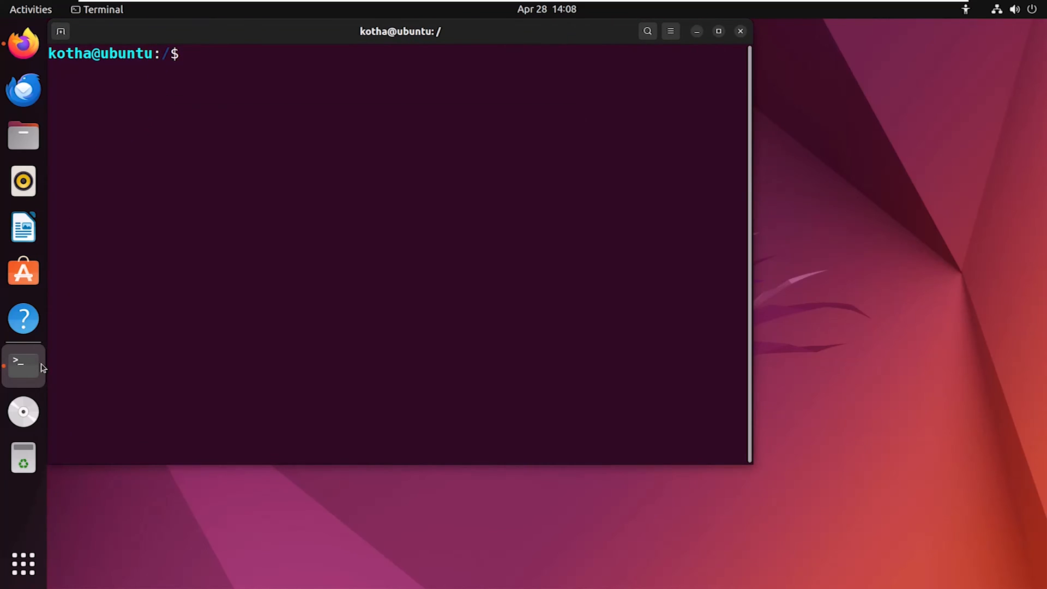
pyautogui.write('sudo apt up')
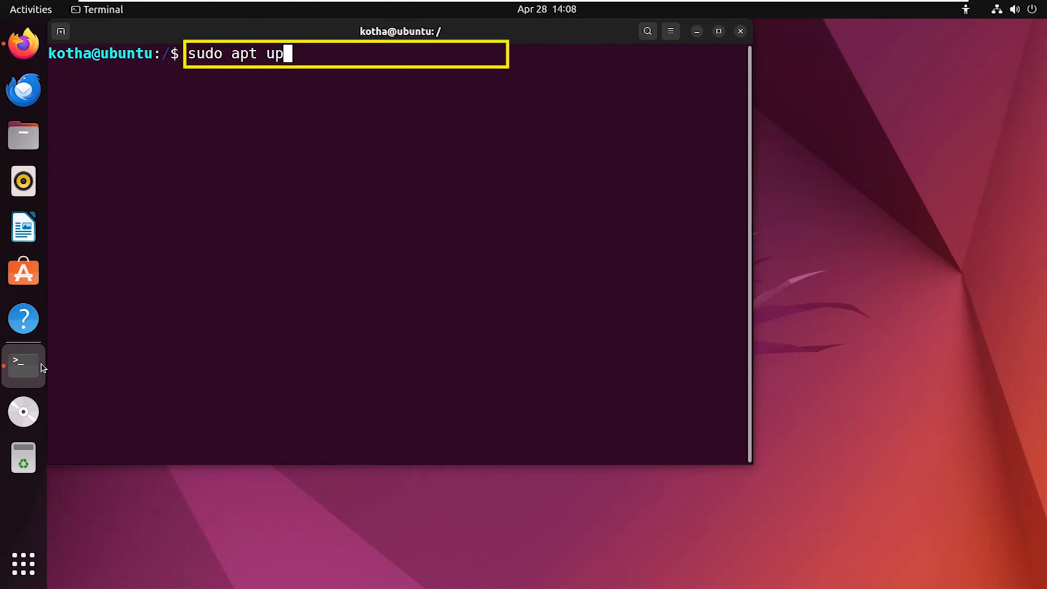
pyautogui.write('date && s')
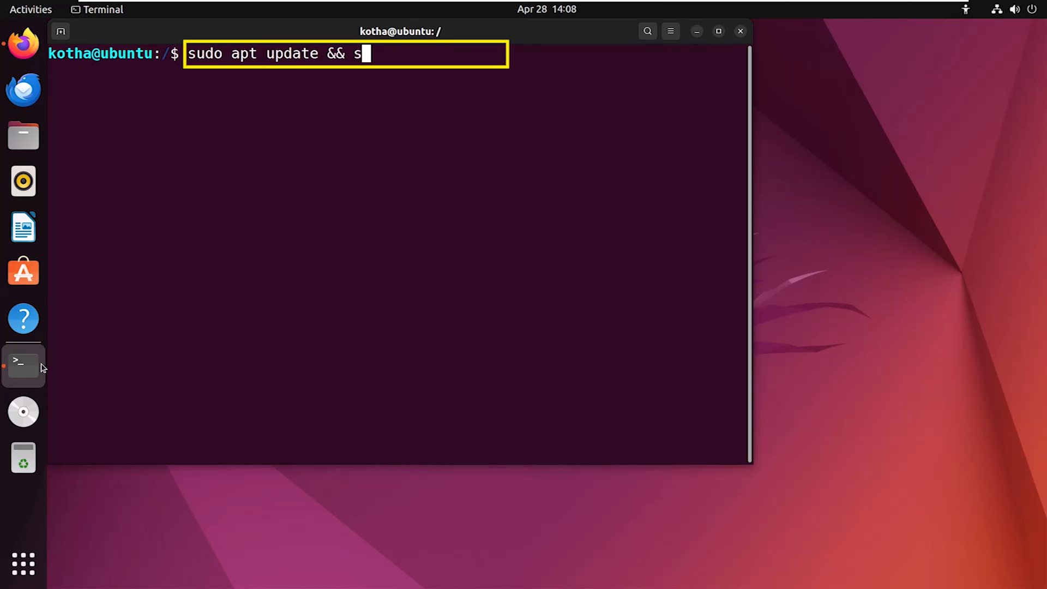
pyautogui.write('udo apt upgrade')
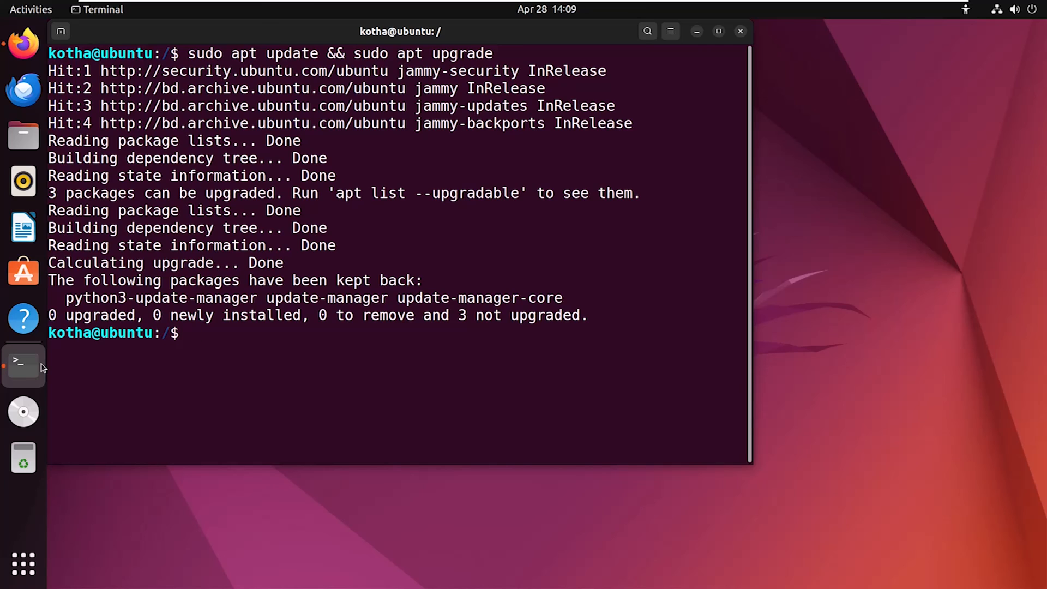
# Step: Run sudo snap install snapd, then sudo snap install core to get core 16-2.61.2
pyautogui.write('sudo snap instal')
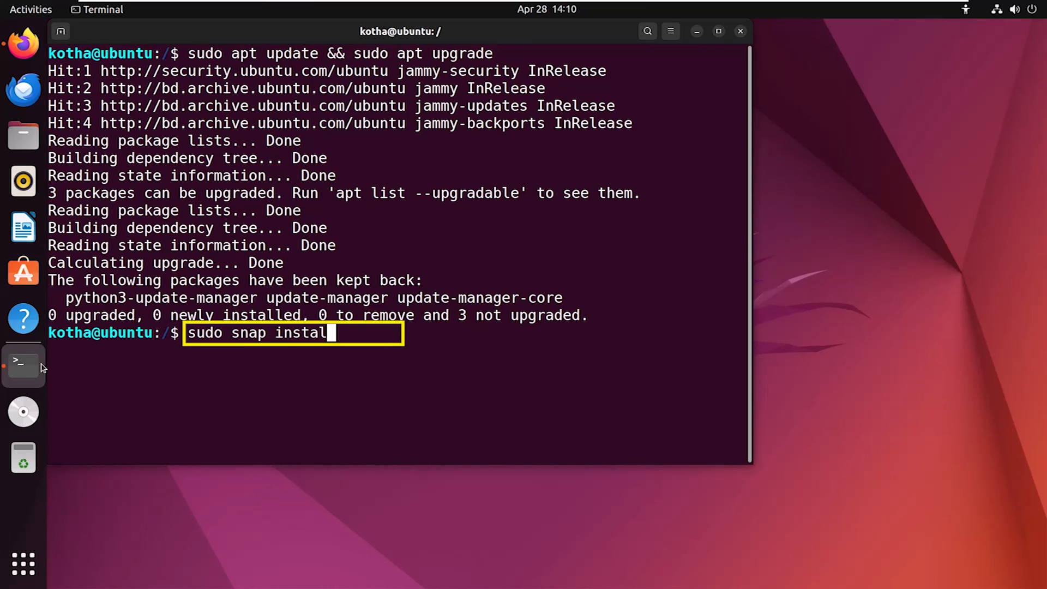
pyautogui.press('Return')
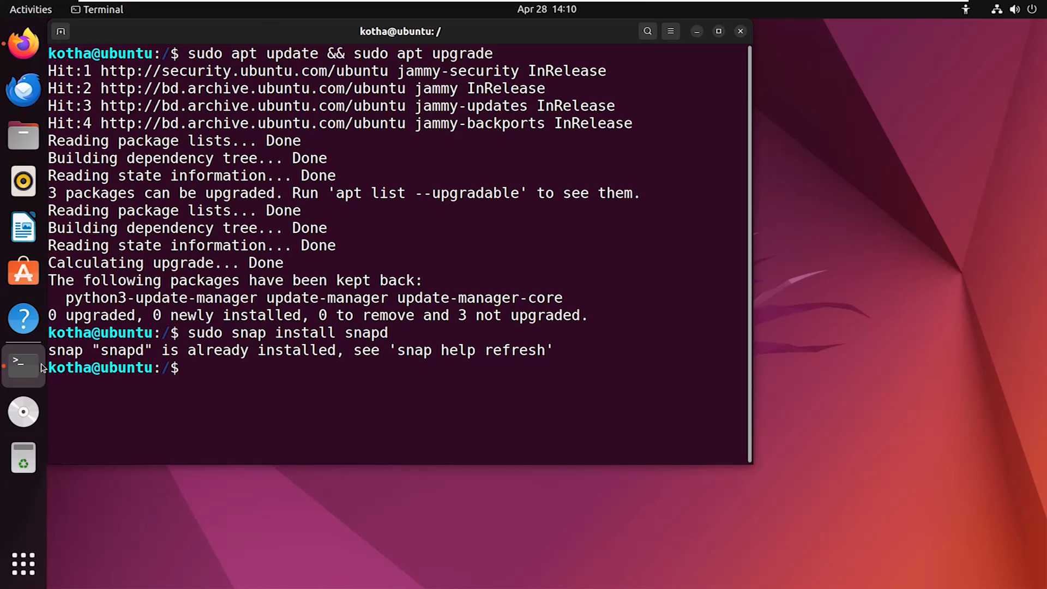
pyautogui.write('sudo snap install snapd')
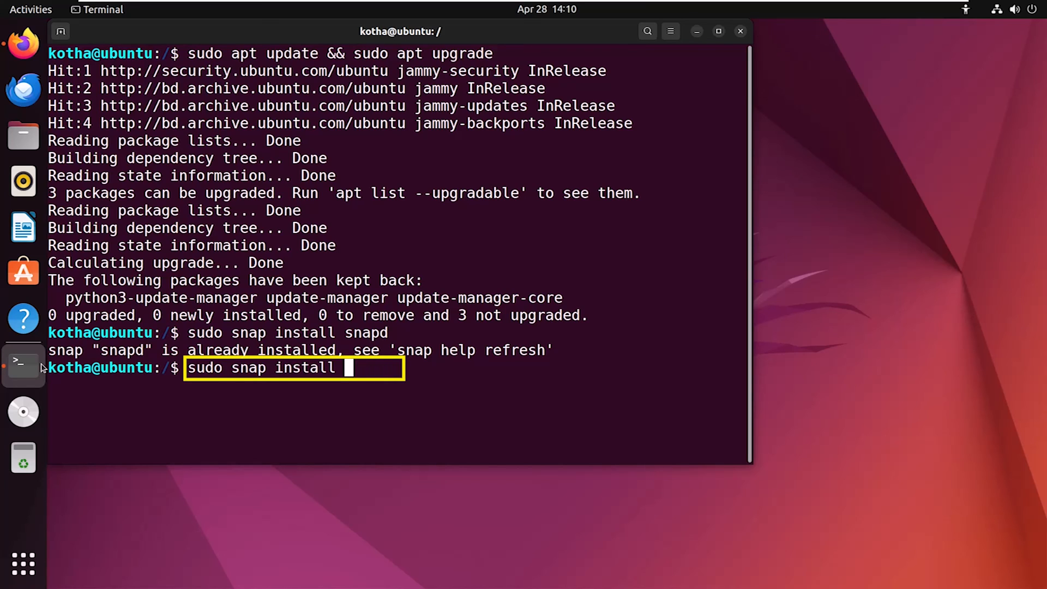
pyautogui.write('core')
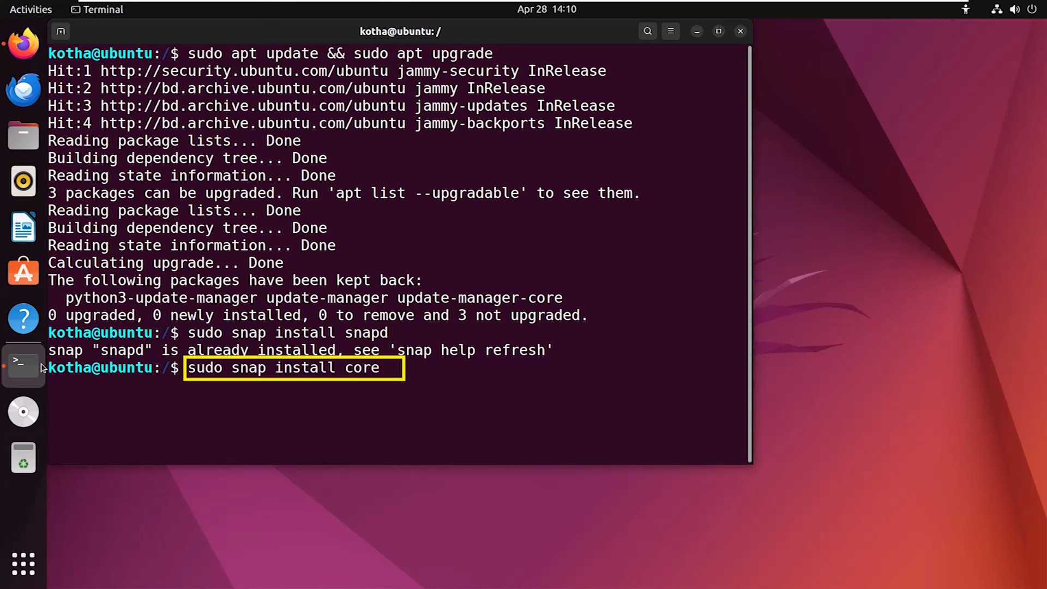
pyautogui.press('Return')
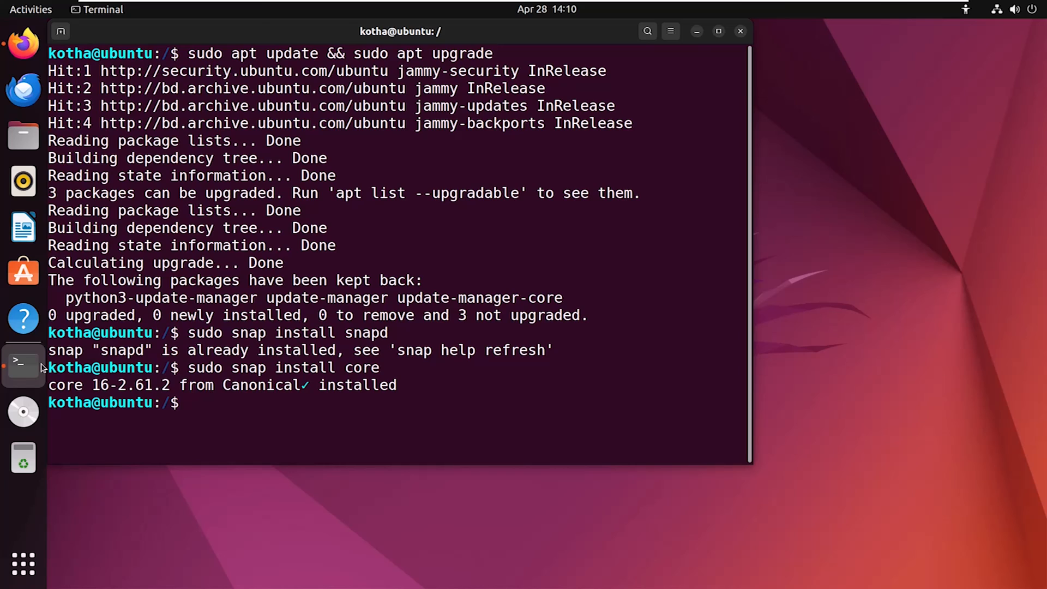
# Step: Run sudo snap install notepad-plus-plus to install Notepad++ 8.6.5
pyautogui.write('sudo snap install notepad-plus-plus')
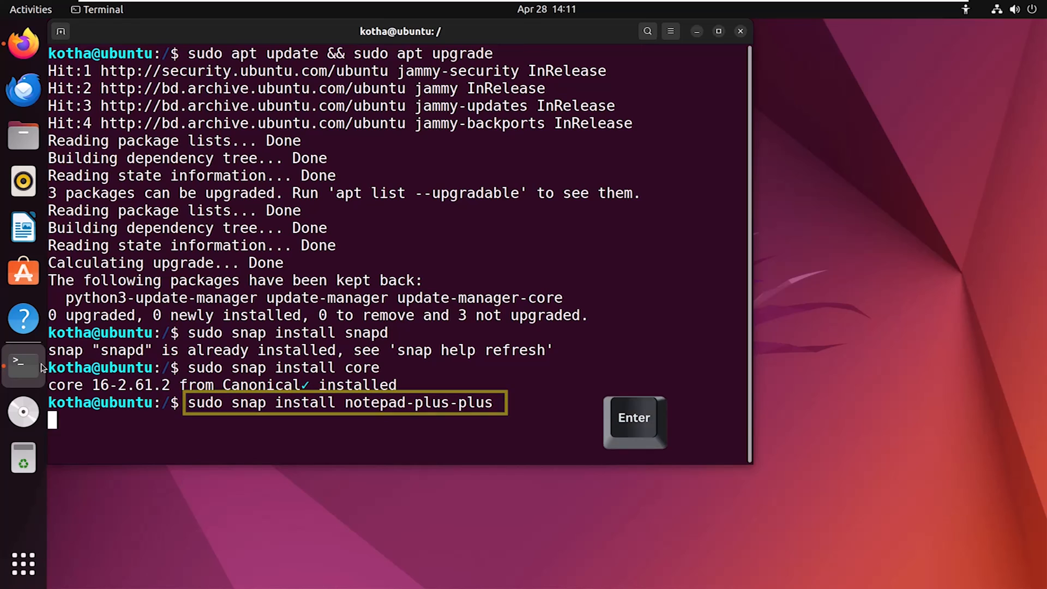
pyautogui.press('Return')
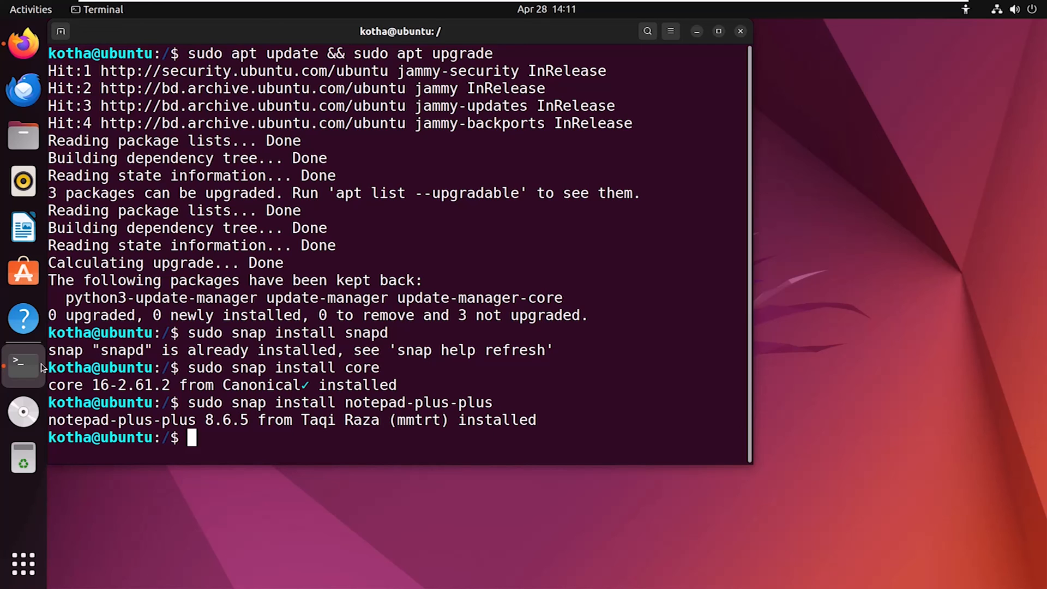
pyautogui.click(23, 563)
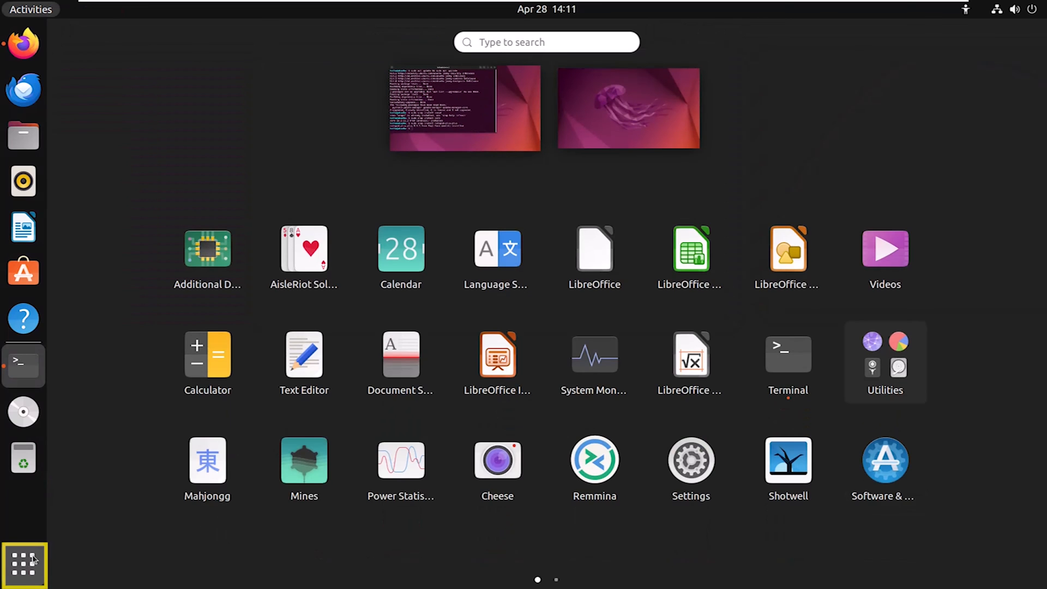
pyautogui.write('ho')
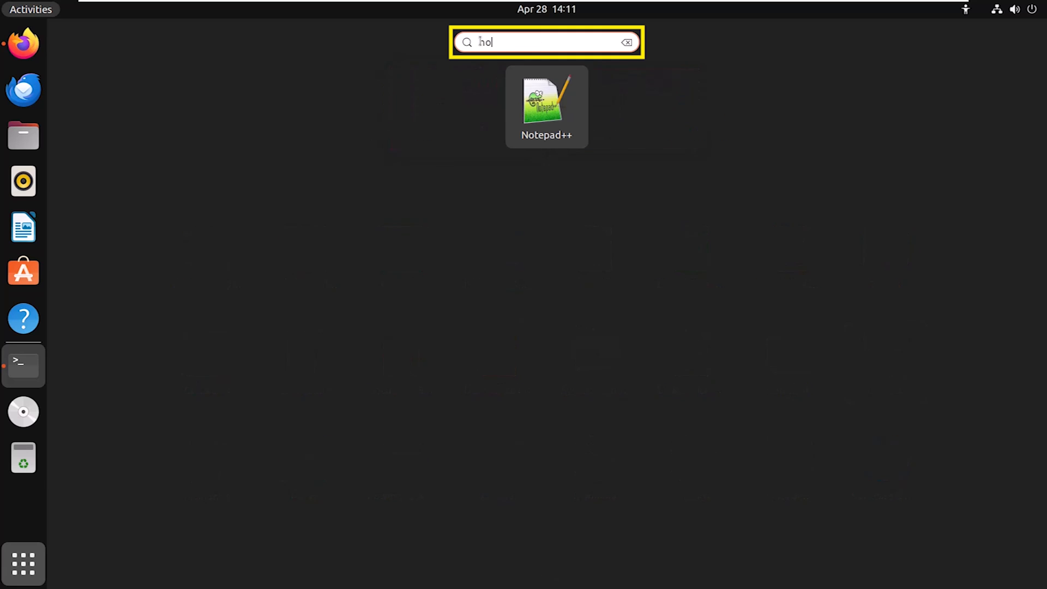
pyautogui.write('note')
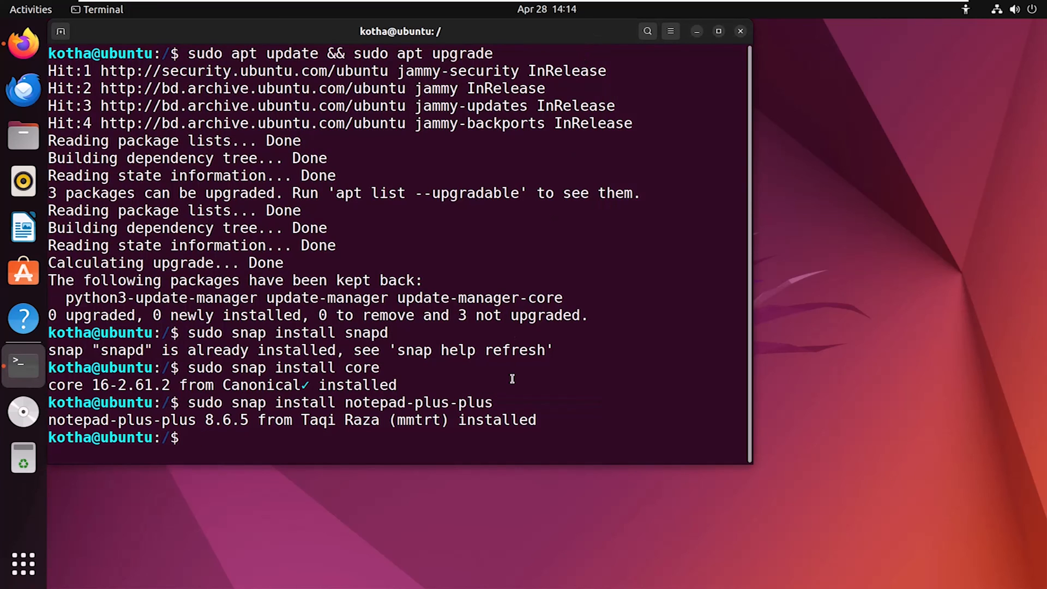
# Step: Run sudo snap remove notepad-plus-plus to uninstall the Notepad++ snap
pyautogui.write('s')
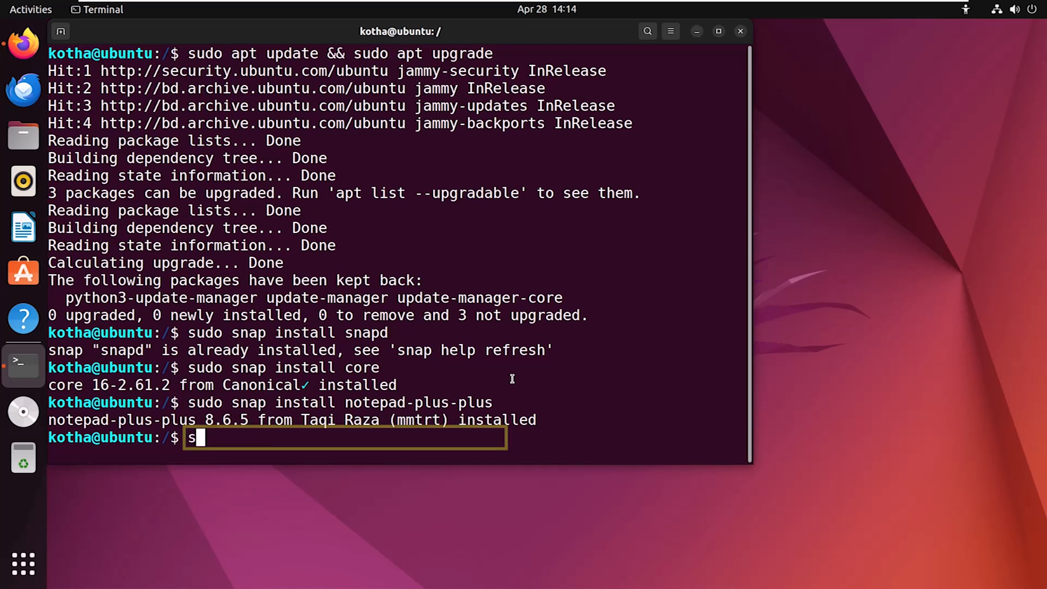
pyautogui.write('udo snap remove')
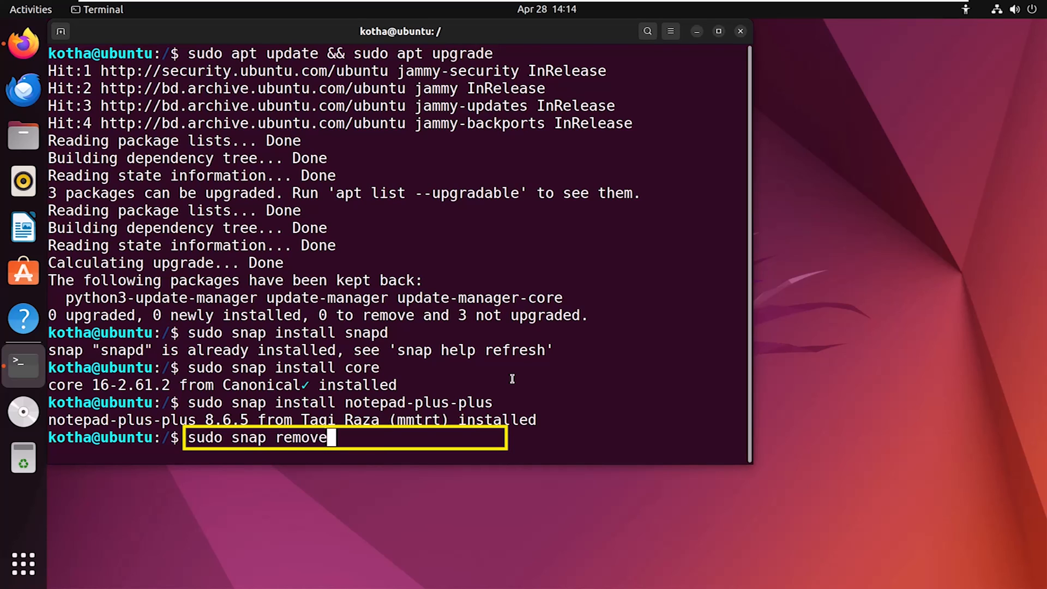
pyautogui.write('notepad-plus-pl')
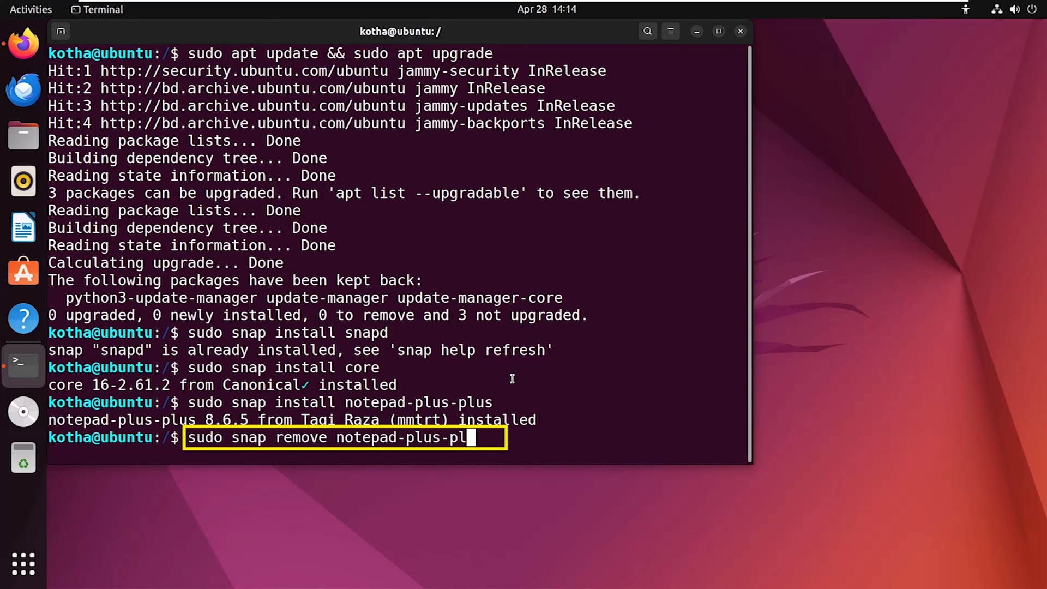
pyautogui.press('Return')
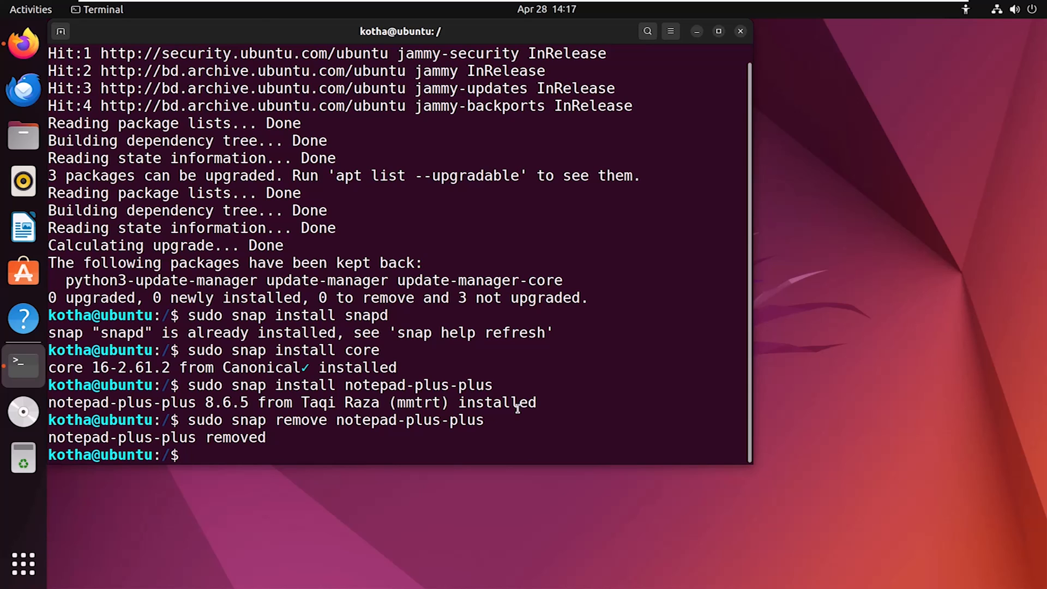
# Step: Search the applications grid for 'note' and confirm no Notepad++ launcher appears
pyautogui.click(23, 564)
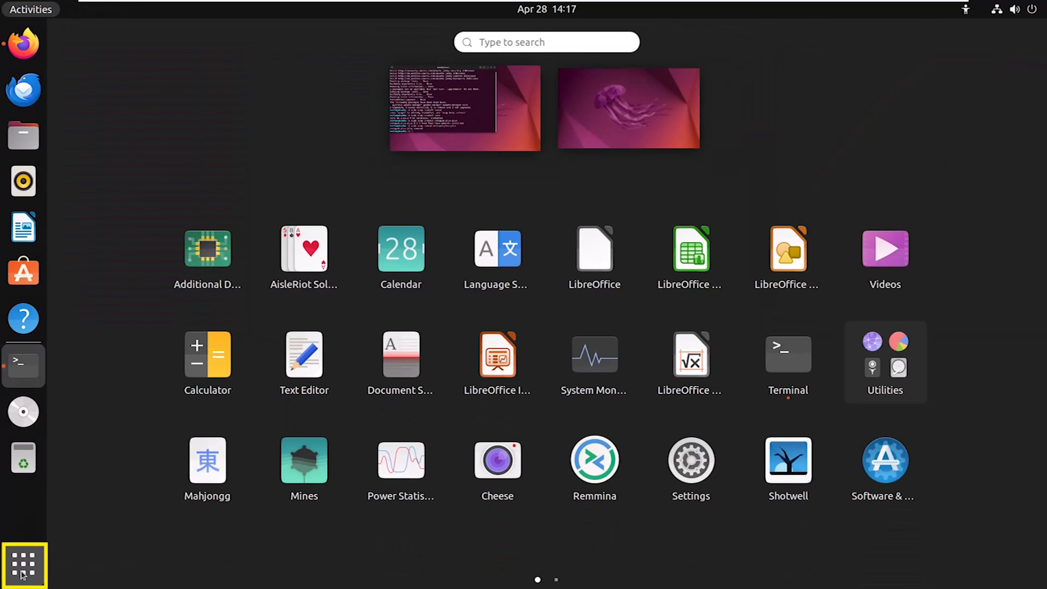
pyautogui.write('no')
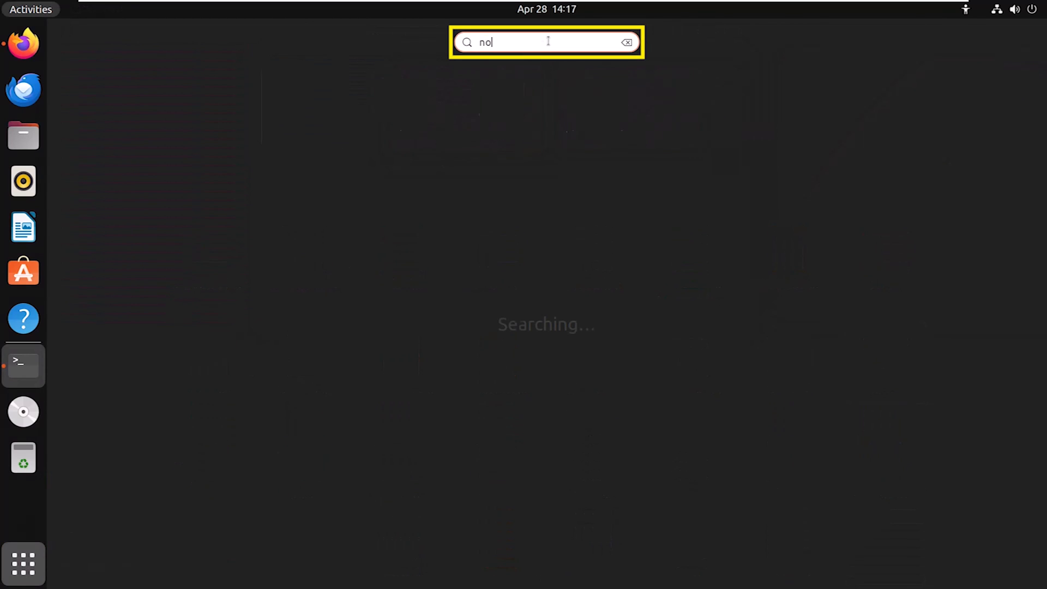
pyautogui.write('te')
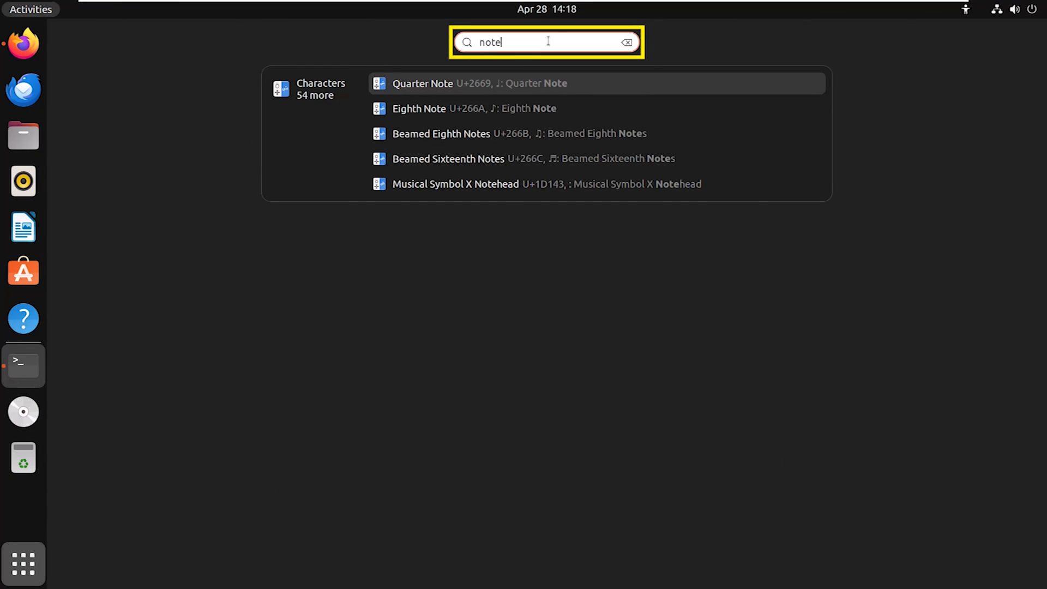